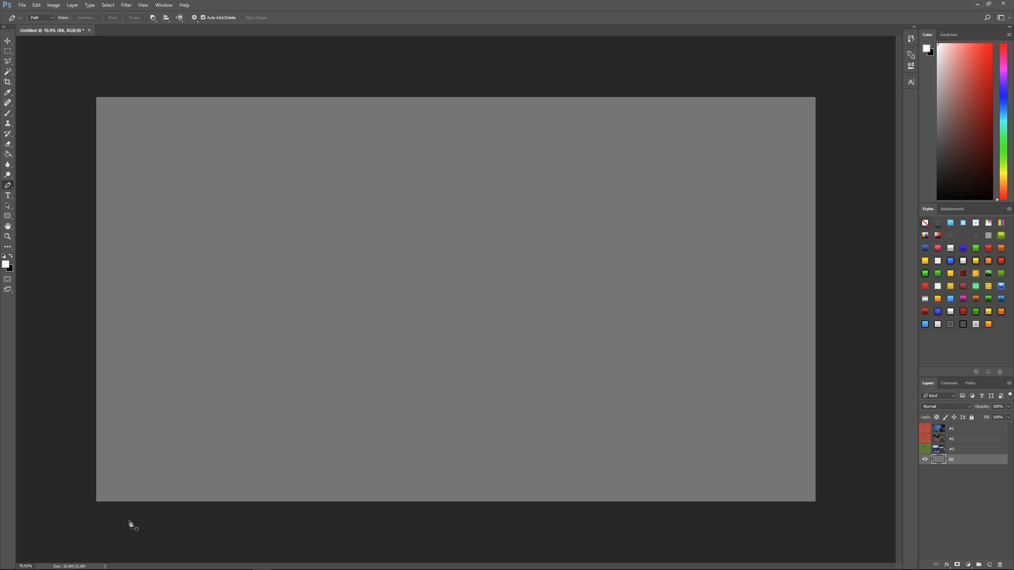
{"action": "mouse_move", "coordinate": [815, 516]}
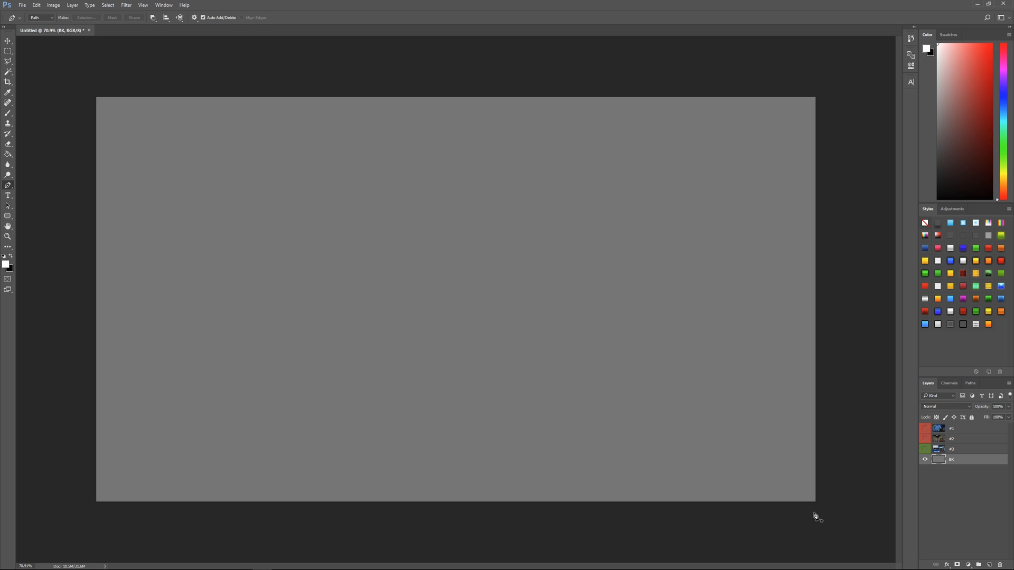
- Make the pool screenshot layer visible so the rifle shows over the gray background
{"action": "left_click", "coordinate": [924, 428]}
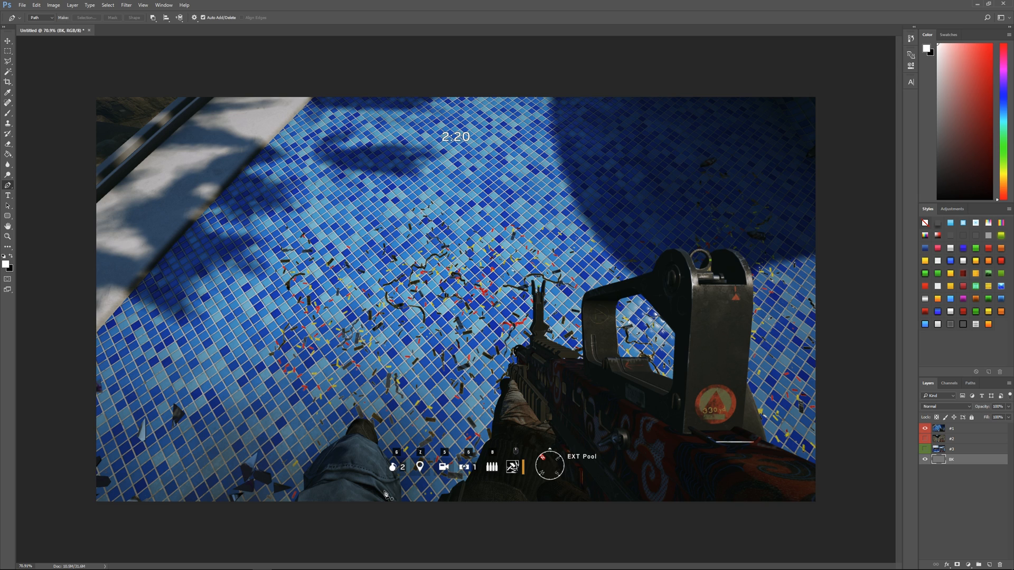
{"action": "mouse_move", "coordinate": [548, 356]}
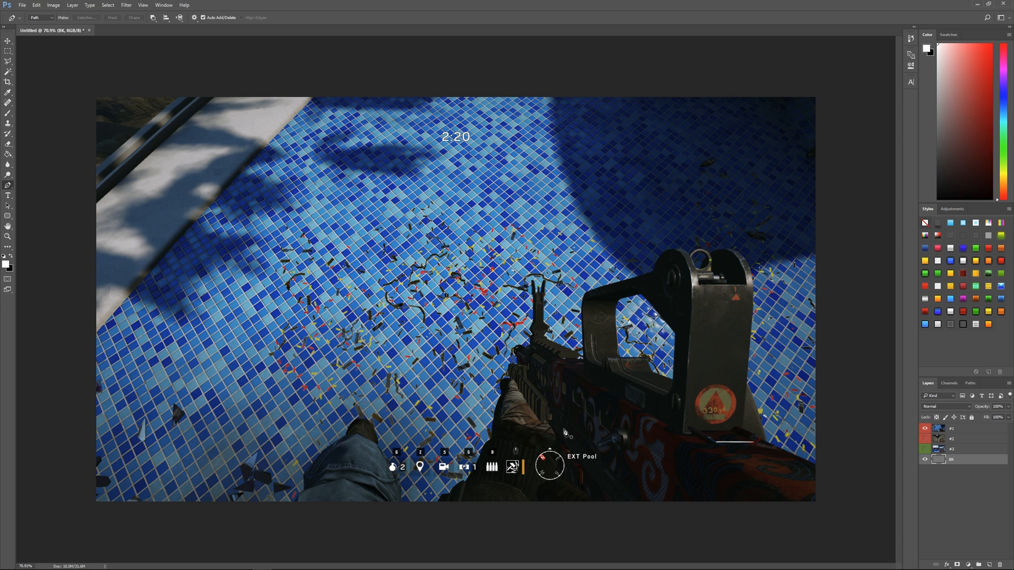
{"action": "mouse_move", "coordinate": [616, 401]}
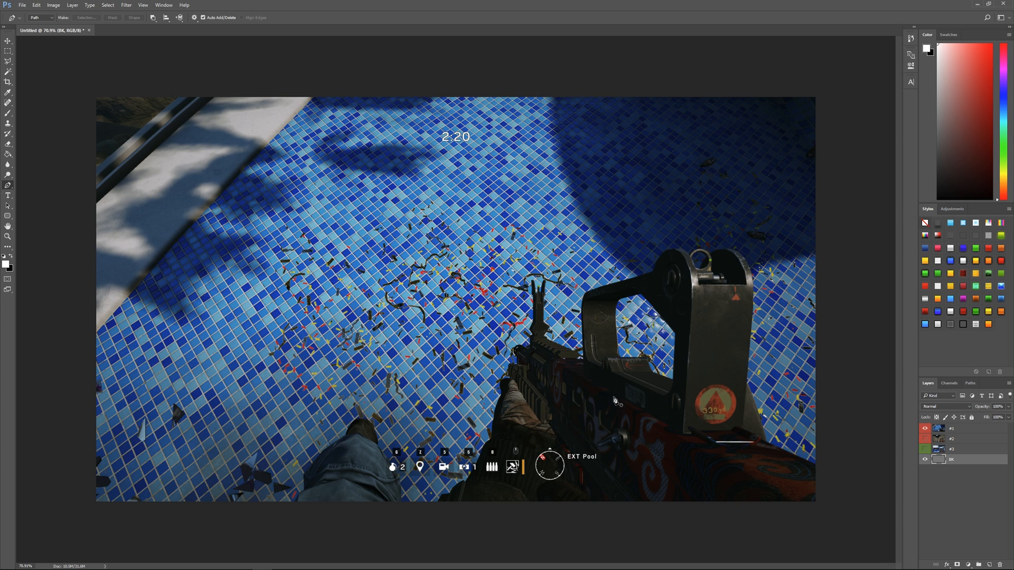
{"action": "mouse_move", "coordinate": [589, 400]}
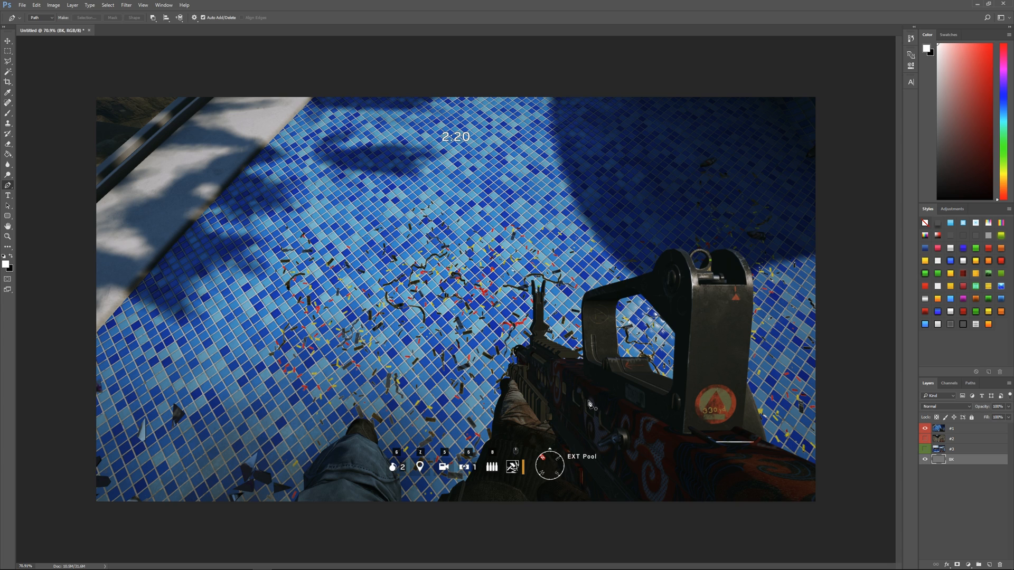
{"action": "mouse_move", "coordinate": [585, 406]}
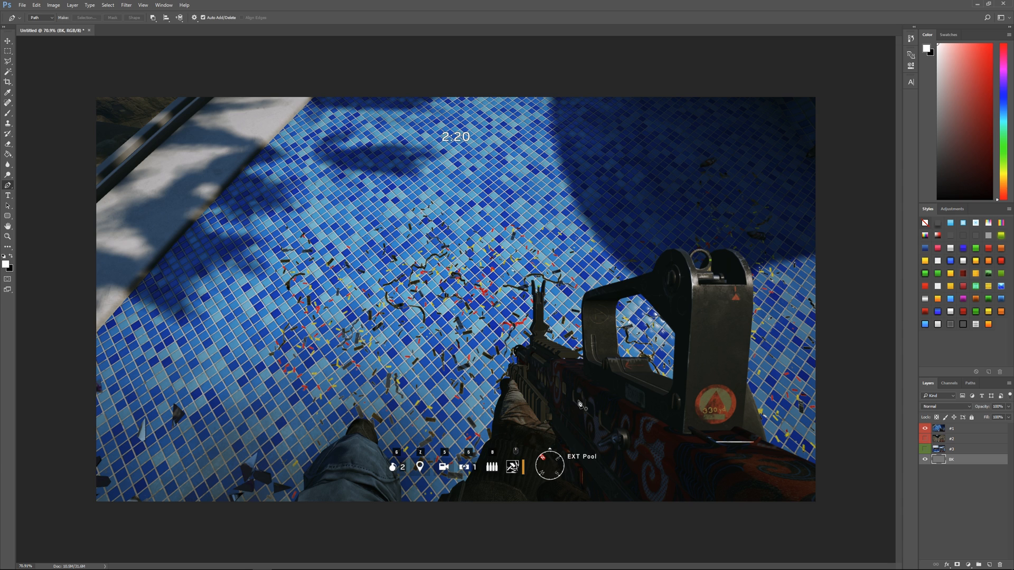
{"action": "mouse_move", "coordinate": [585, 409]}
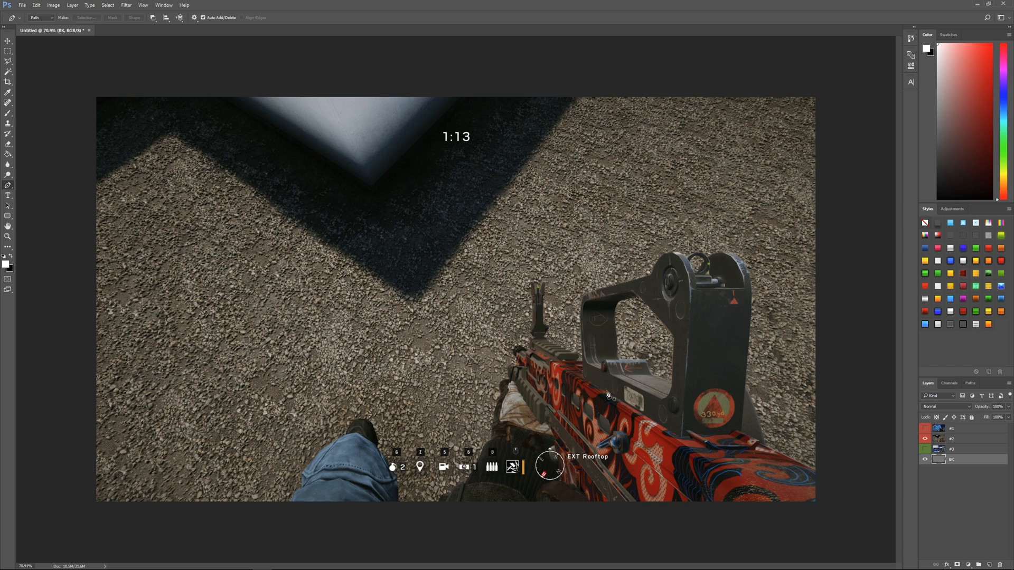
{"action": "mouse_move", "coordinate": [628, 417]}
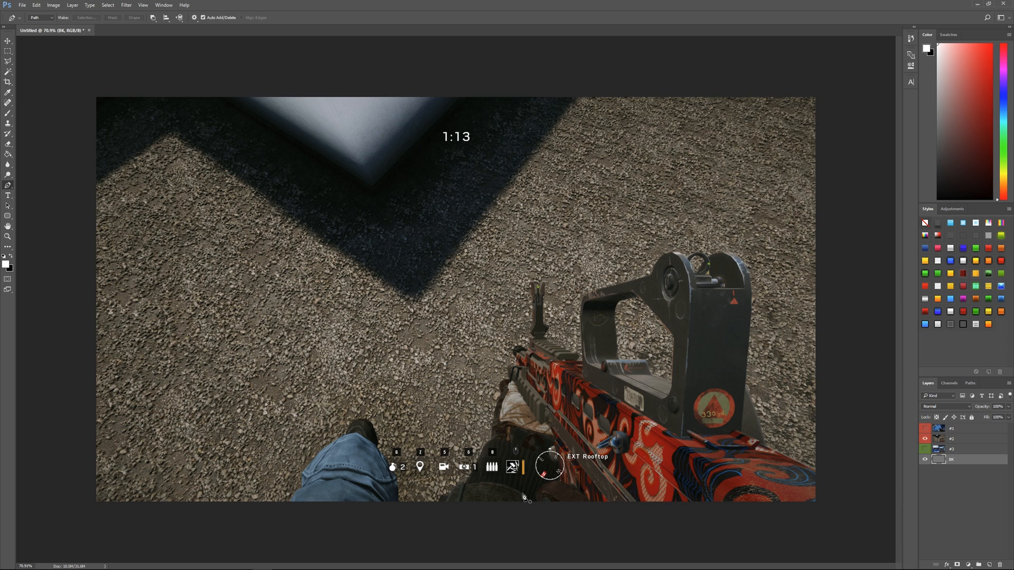
{"action": "mouse_move", "coordinate": [668, 433]}
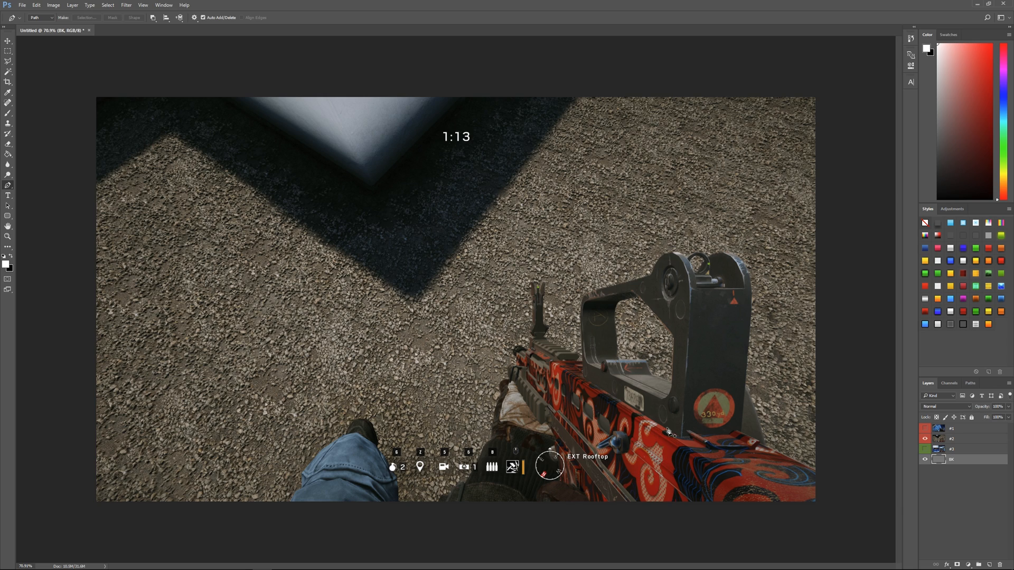
{"action": "mouse_move", "coordinate": [651, 466]}
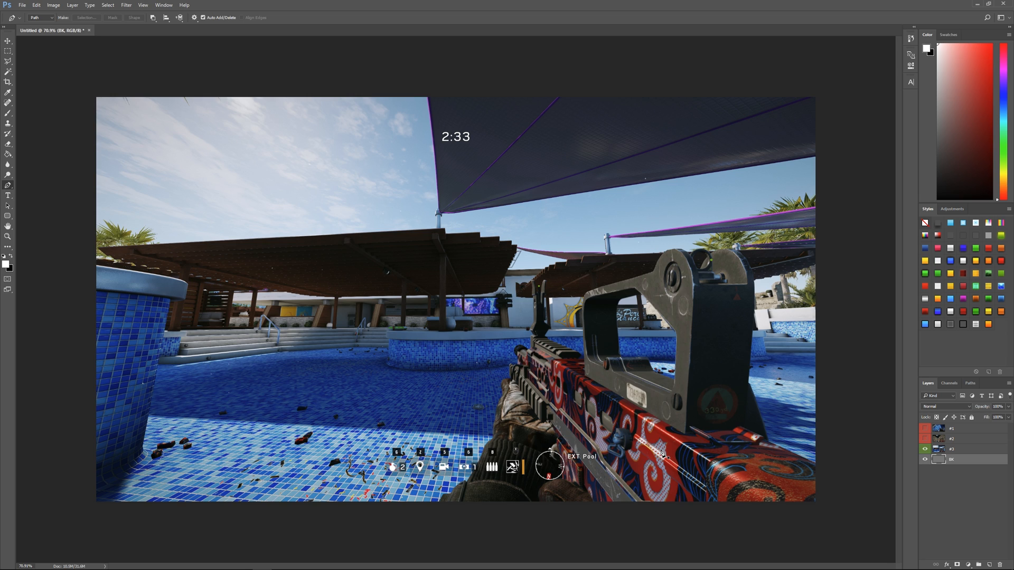
{"action": "mouse_move", "coordinate": [576, 362]}
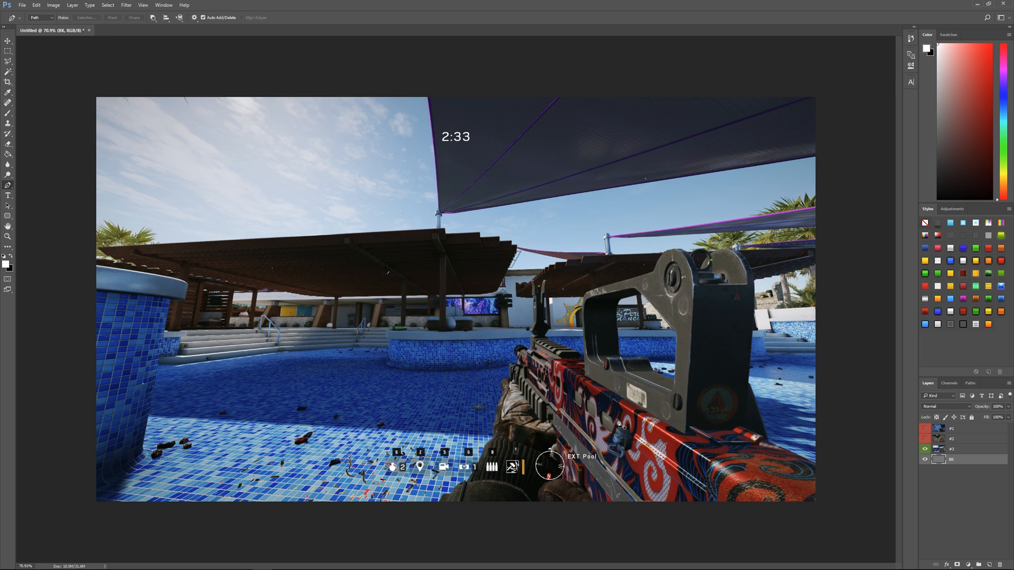
{"action": "mouse_move", "coordinate": [587, 449]}
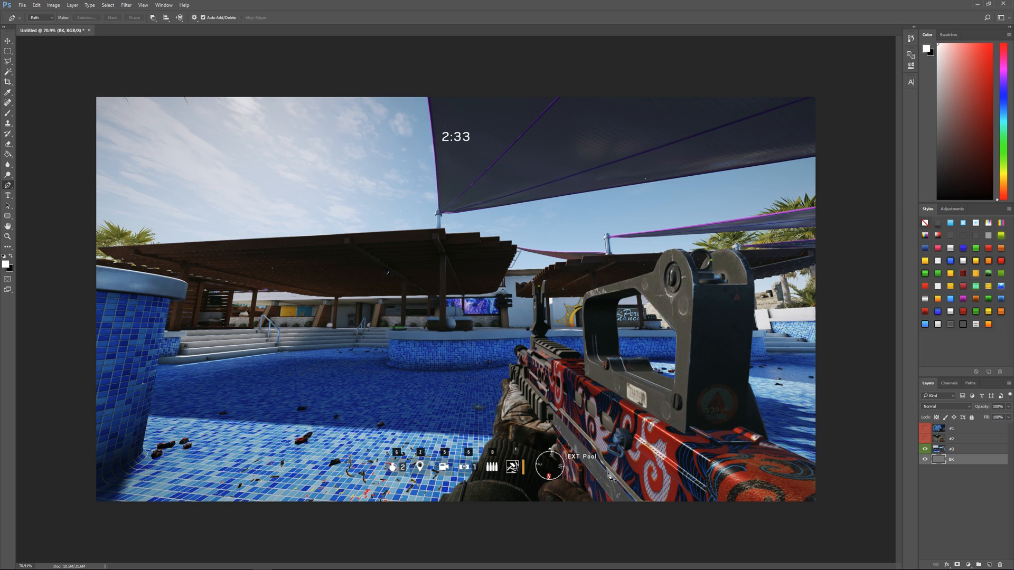
{"action": "mouse_move", "coordinate": [383, 389]}
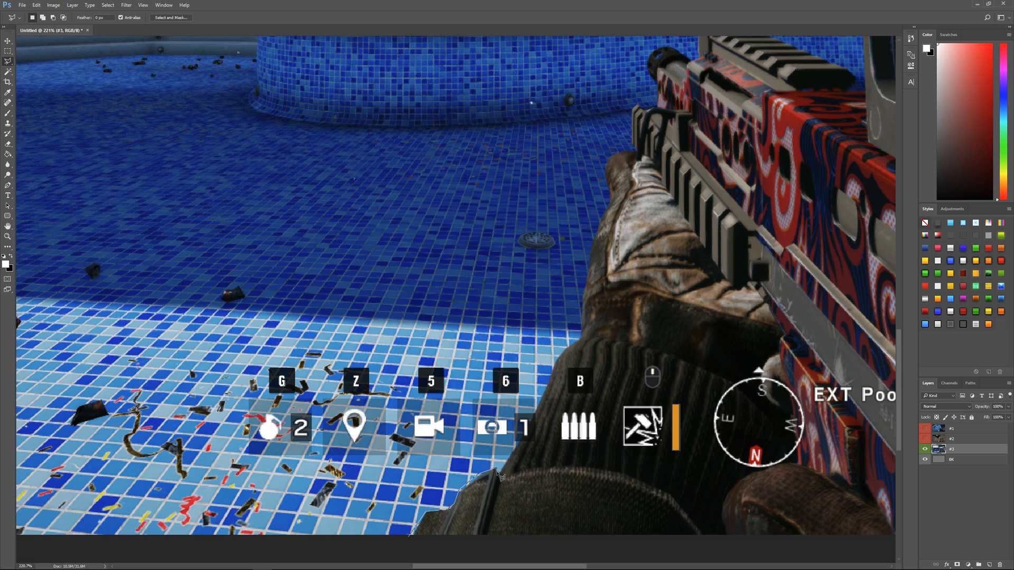
{"action": "mouse_move", "coordinate": [515, 458]}
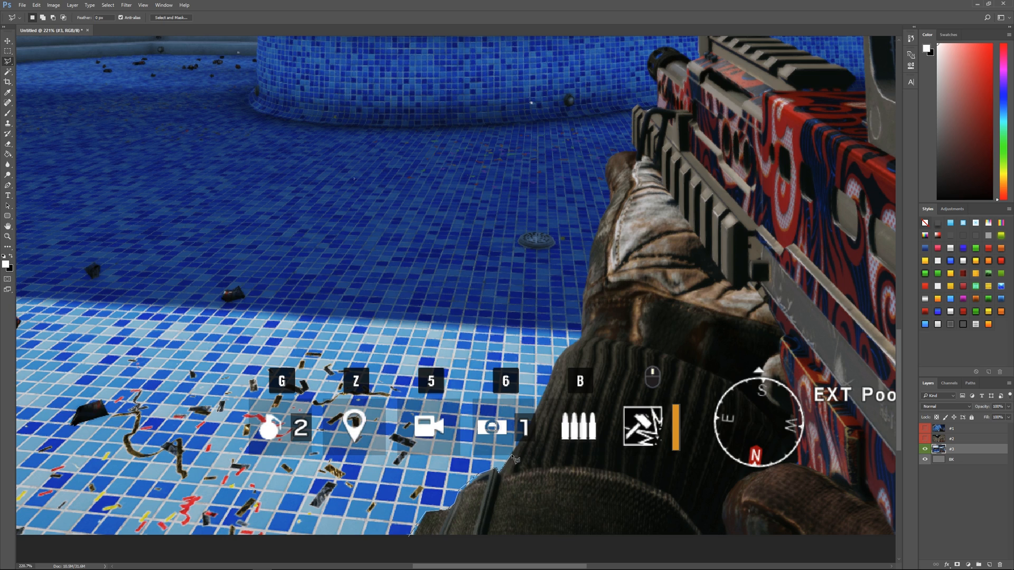
{"action": "mouse_move", "coordinate": [534, 417]}
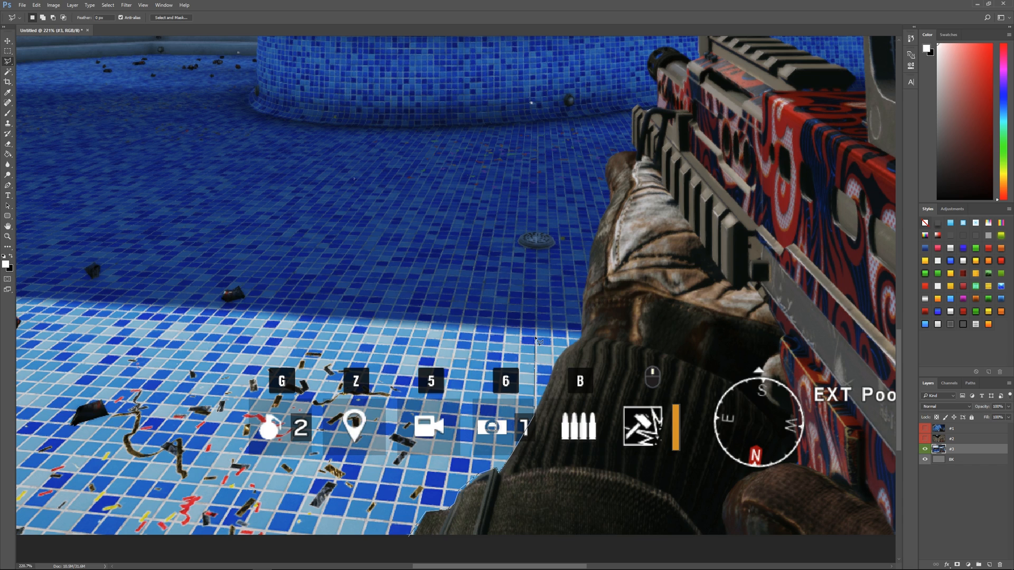
{"action": "mouse_move", "coordinate": [548, 305]}
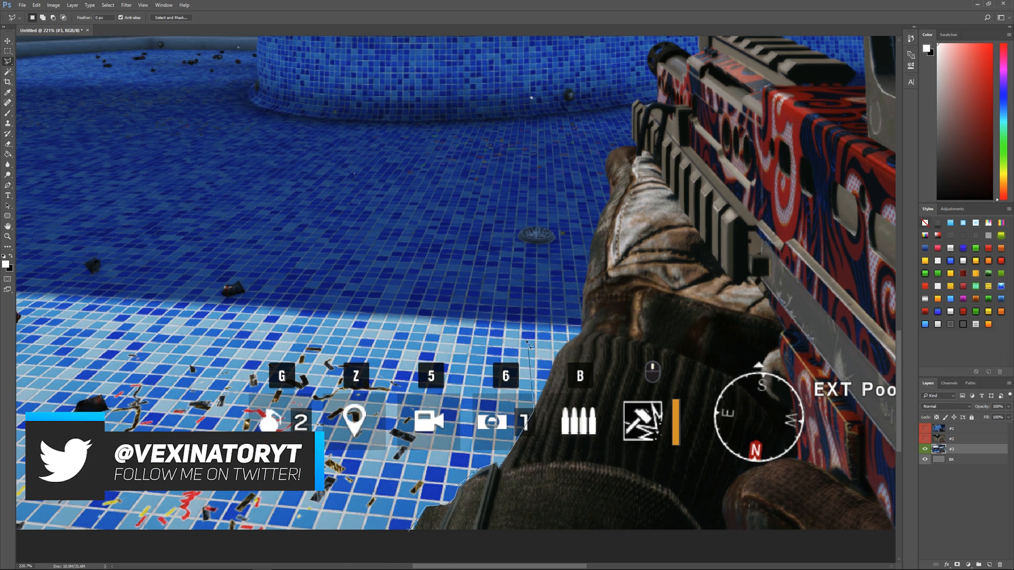
{"action": "mouse_move", "coordinate": [550, 382]}
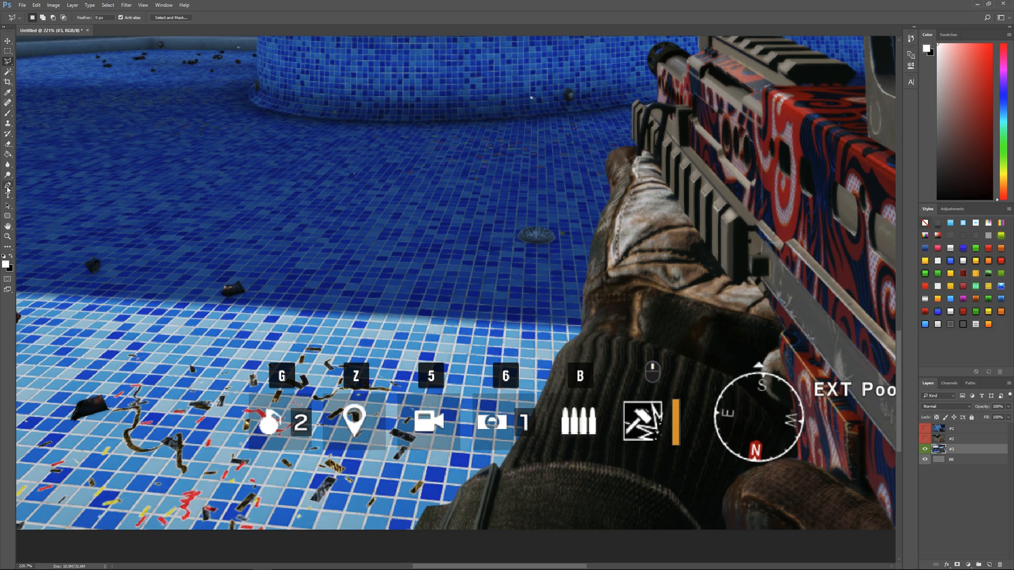
- Switch to the Pen tool for tracing anchor-point paths around the weapon cutout
{"action": "left_click", "coordinate": [7, 187]}
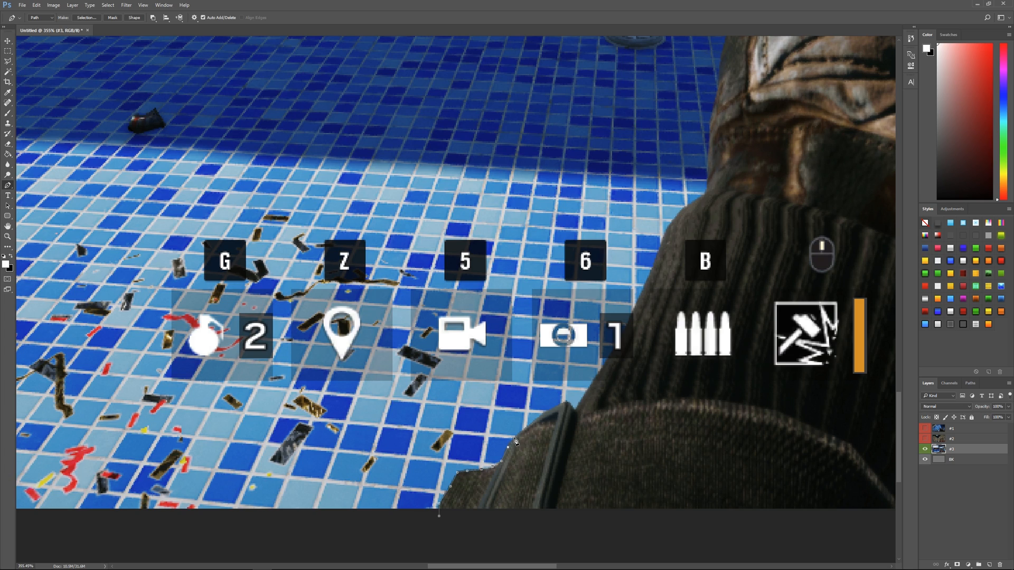
{"action": "mouse_move", "coordinate": [549, 415]}
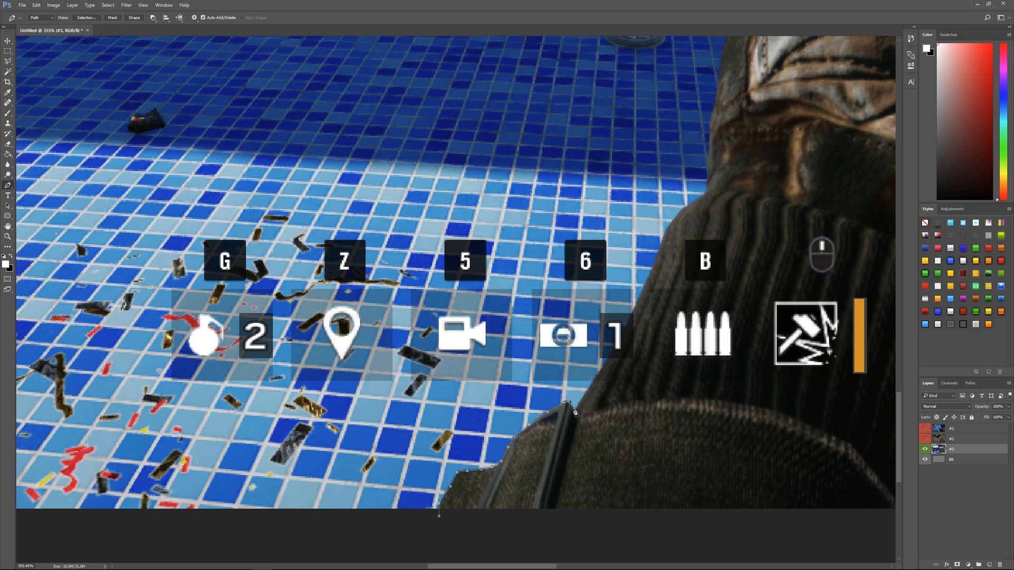
{"action": "mouse_move", "coordinate": [593, 388]}
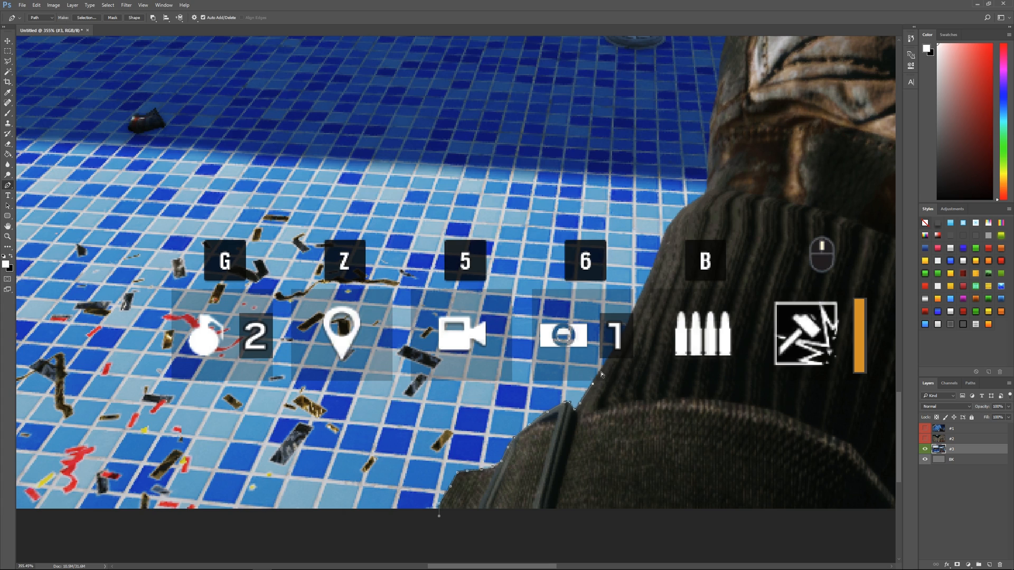
{"action": "mouse_move", "coordinate": [597, 408]}
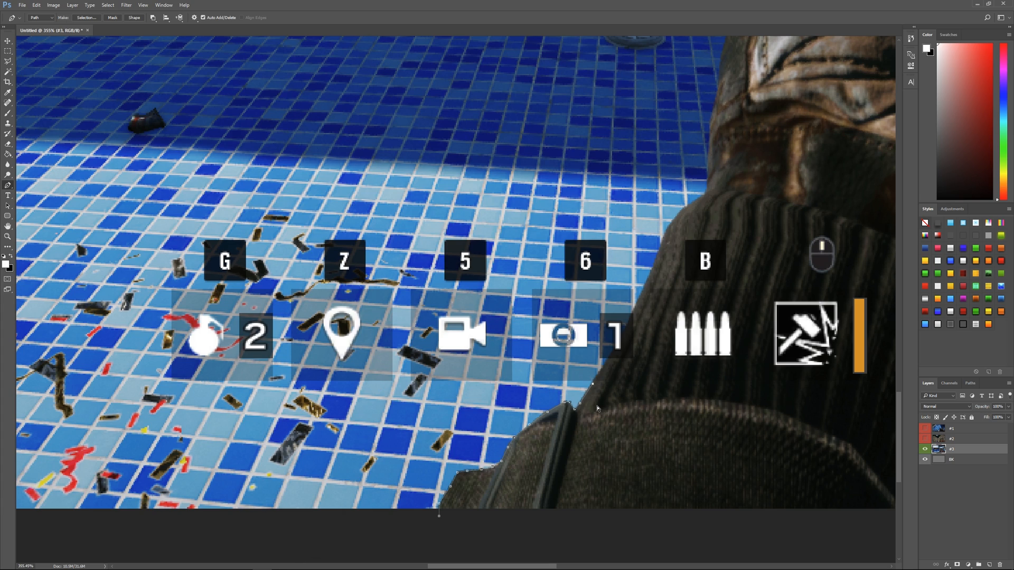
{"action": "mouse_move", "coordinate": [608, 411]}
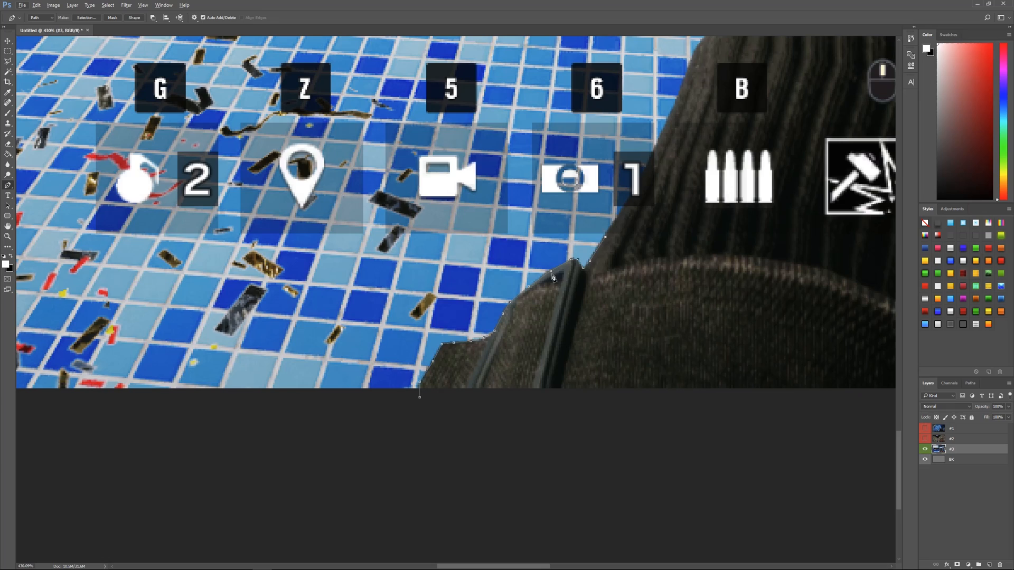
{"action": "mouse_move", "coordinate": [484, 331]}
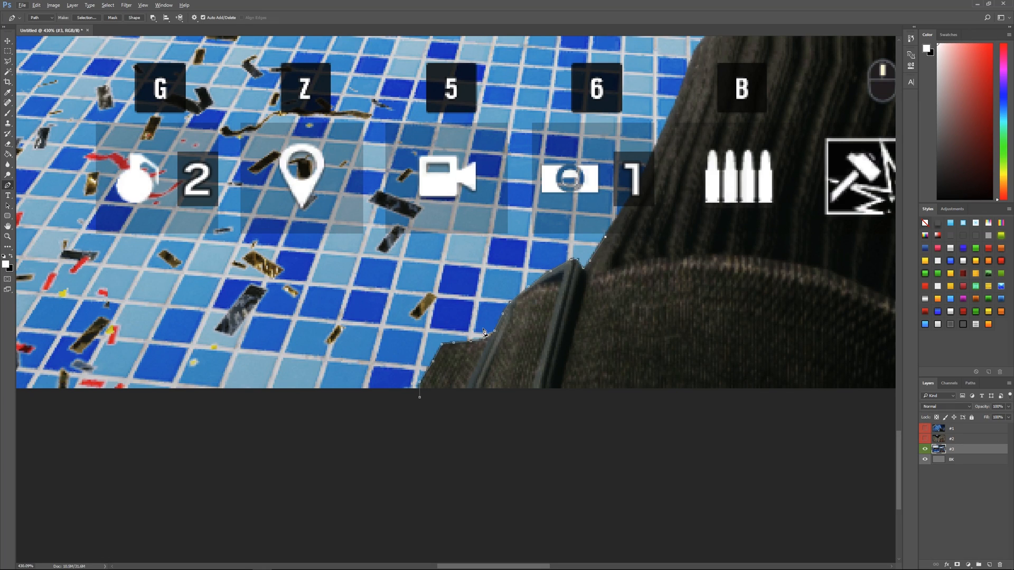
{"action": "mouse_move", "coordinate": [503, 317]}
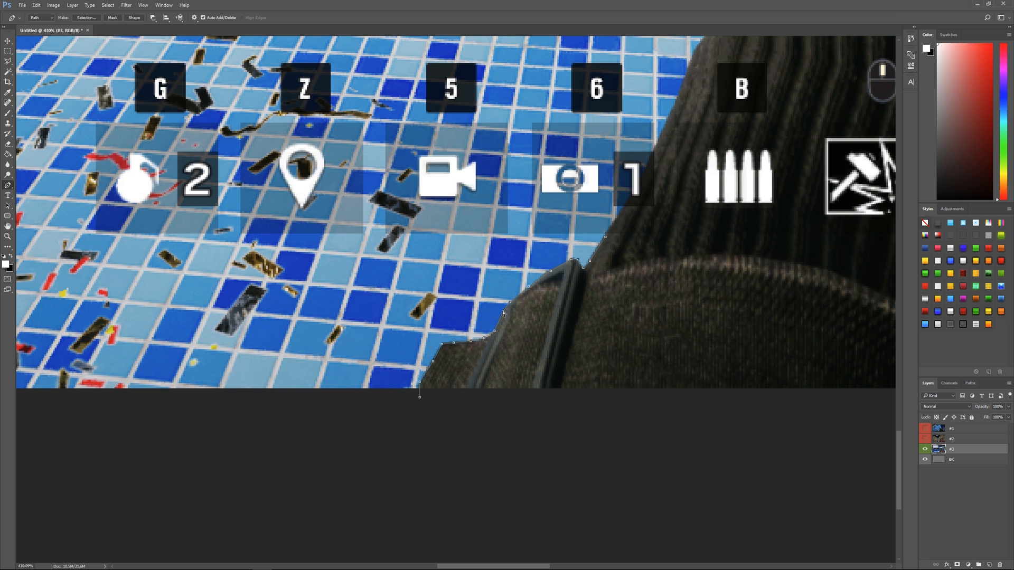
{"action": "mouse_move", "coordinate": [607, 333]}
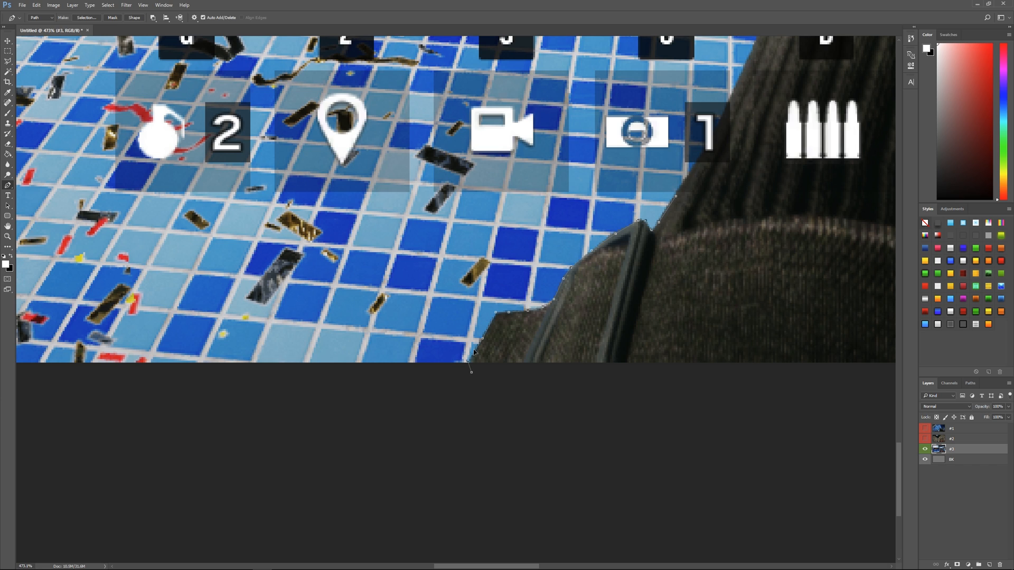
{"action": "mouse_move", "coordinate": [467, 368]}
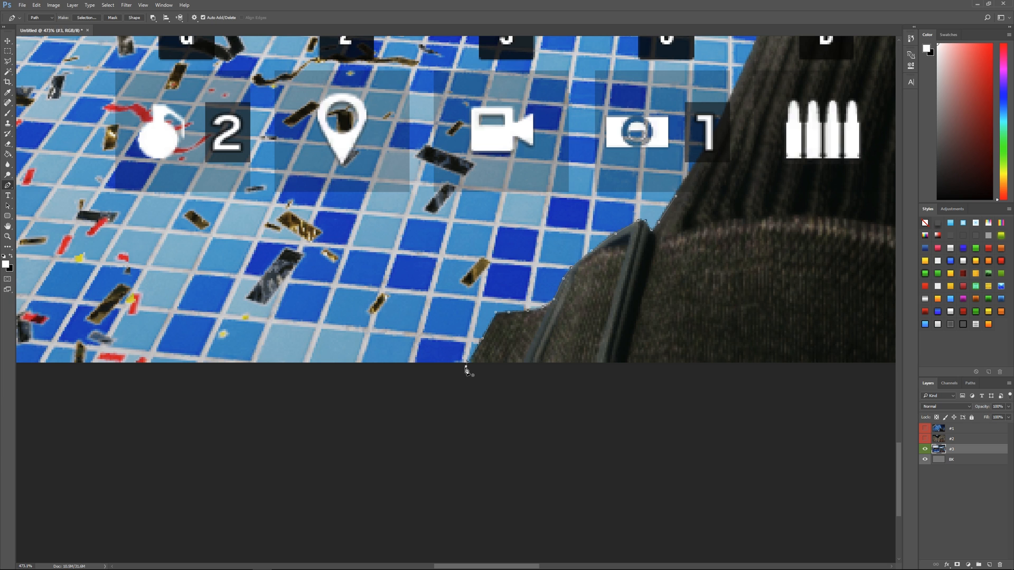
{"action": "mouse_move", "coordinate": [684, 211]}
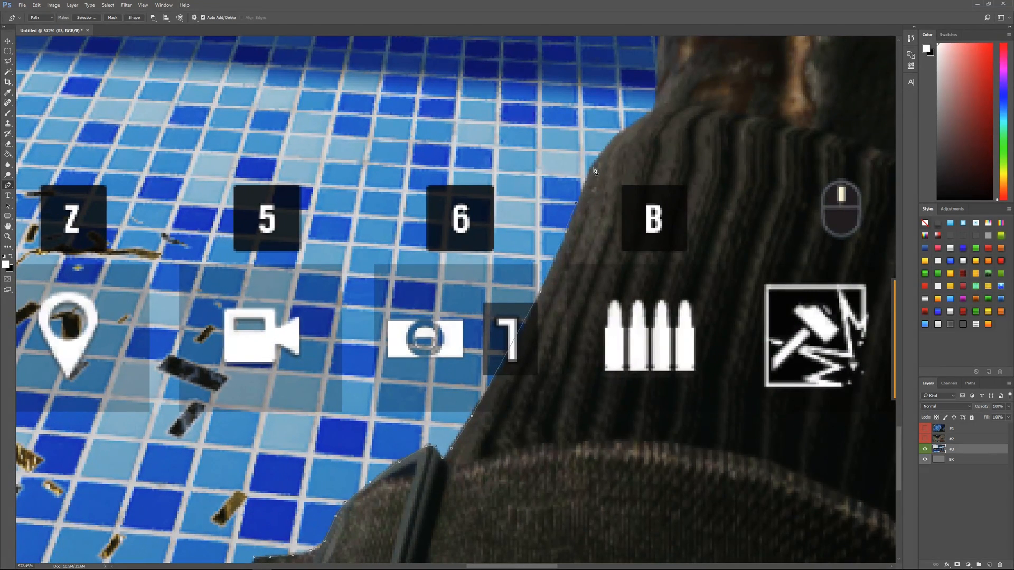
{"action": "mouse_move", "coordinate": [606, 116]}
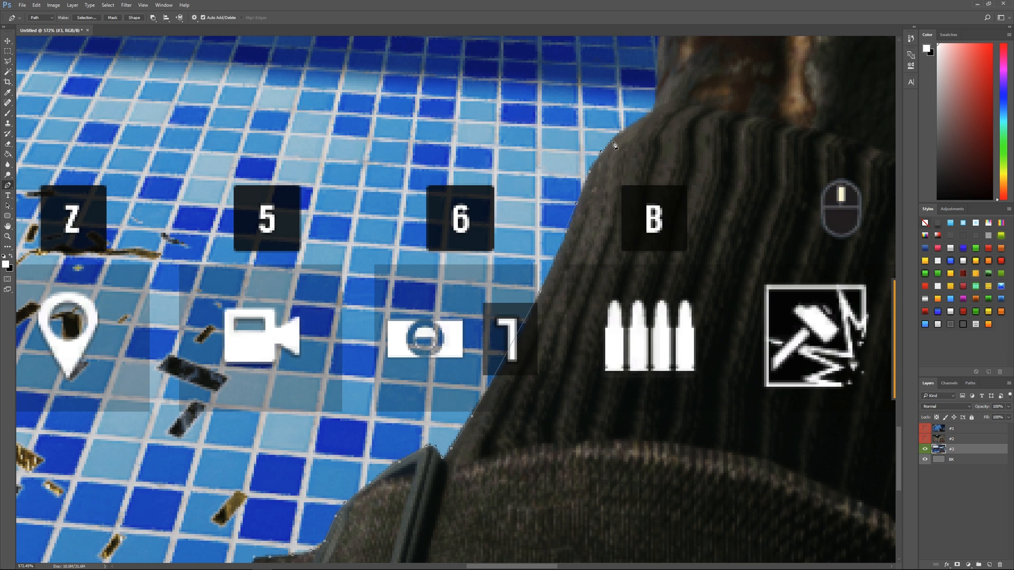
{"action": "mouse_move", "coordinate": [625, 185]}
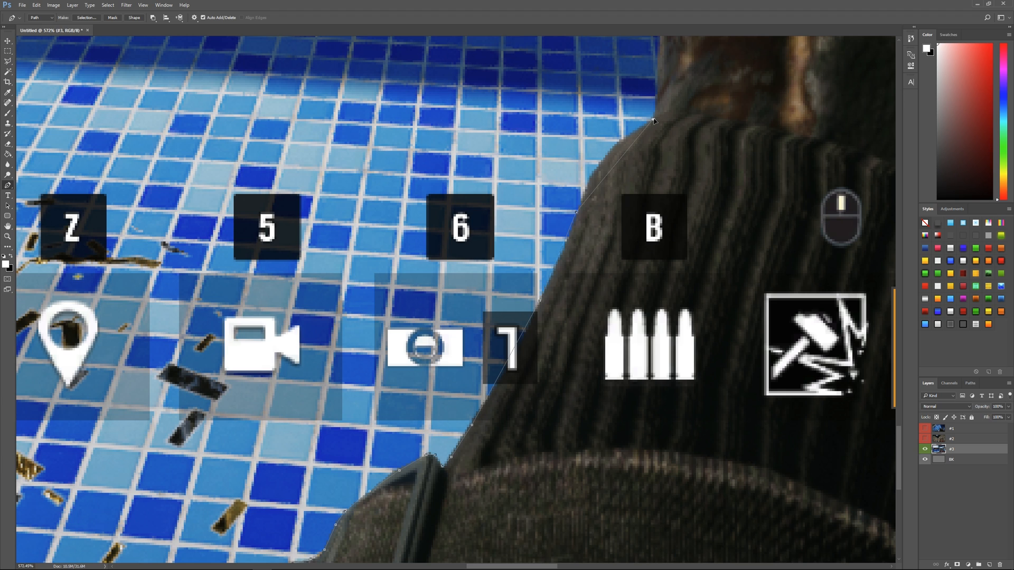
- Trace curved anchor points along the stock's upper edge and over its rounded top corner
{"action": "left_click_drag", "start_coordinate": [653, 118], "coordinate": [737, 118]}
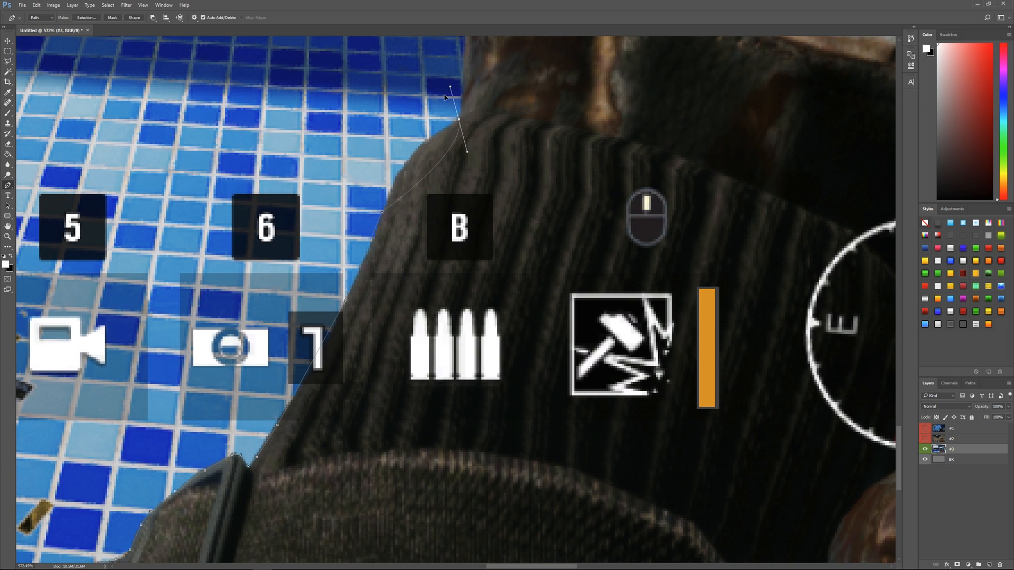
{"action": "left_click_drag", "start_coordinate": [448, 89], "coordinate": [507, 103]}
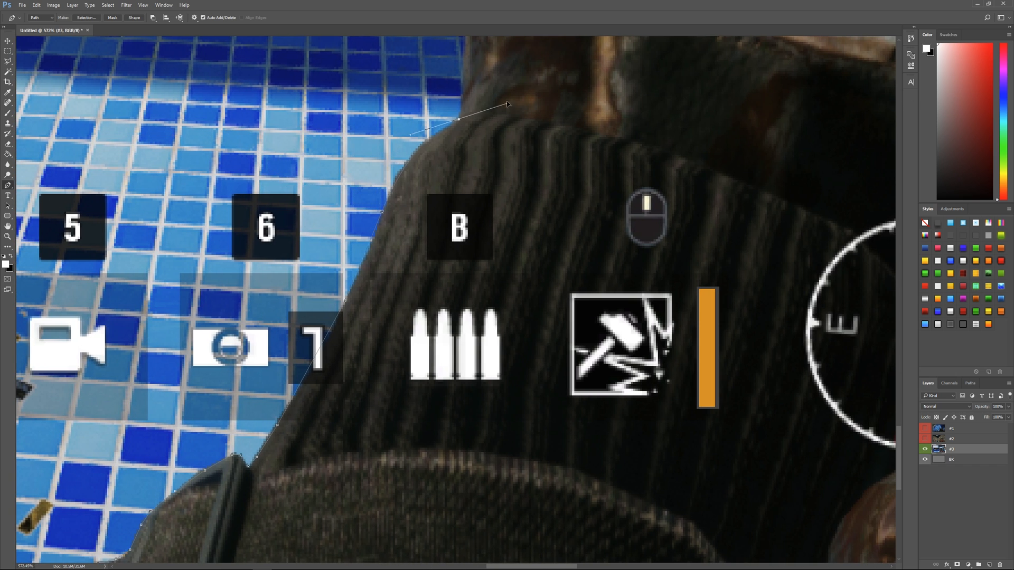
{"action": "left_click_drag", "start_coordinate": [507, 105], "coordinate": [532, 82]}
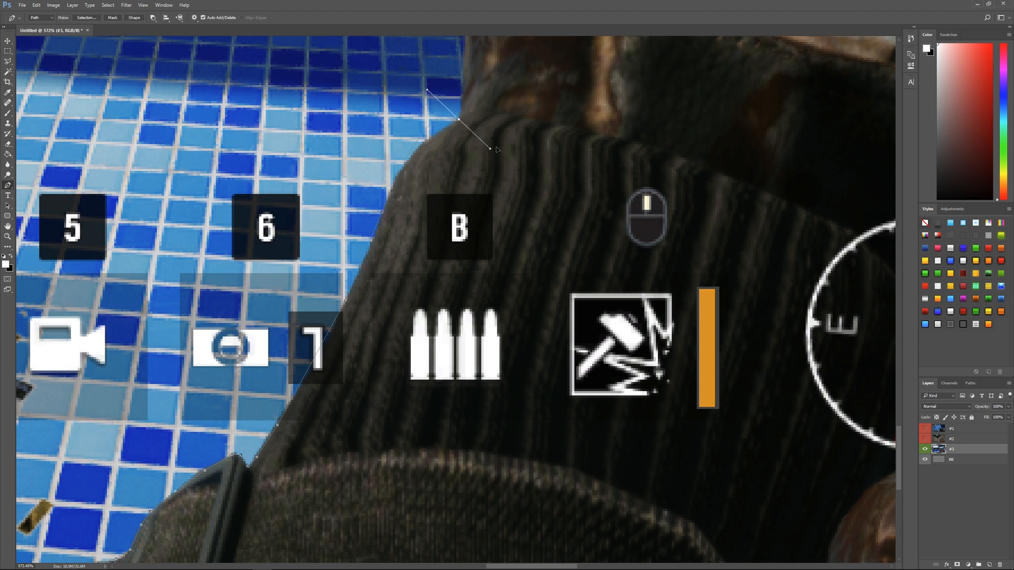
{"action": "left_click_drag", "start_coordinate": [495, 149], "coordinate": [537, 77]}
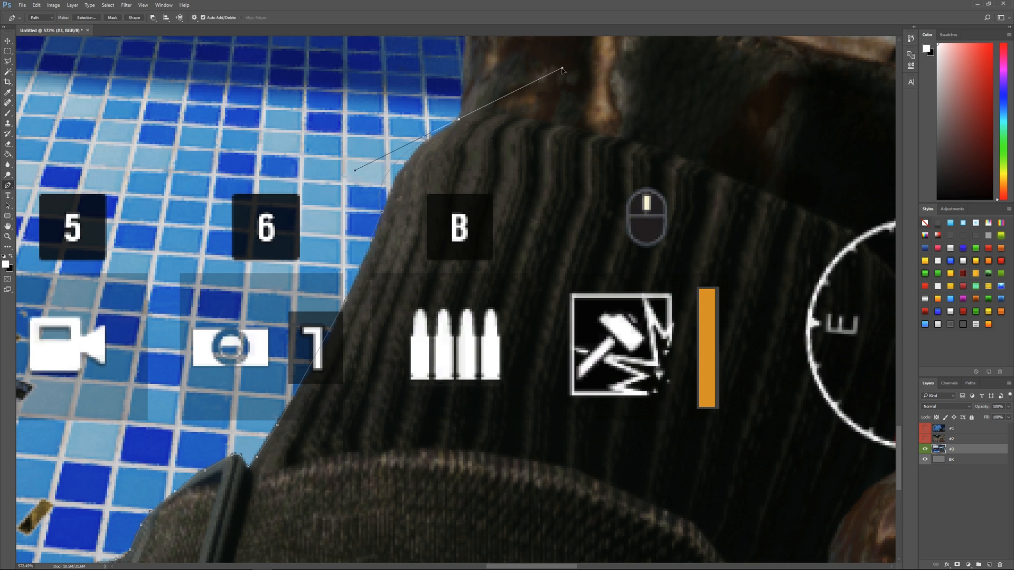
{"action": "left_click_drag", "start_coordinate": [561, 70], "coordinate": [517, 92]}
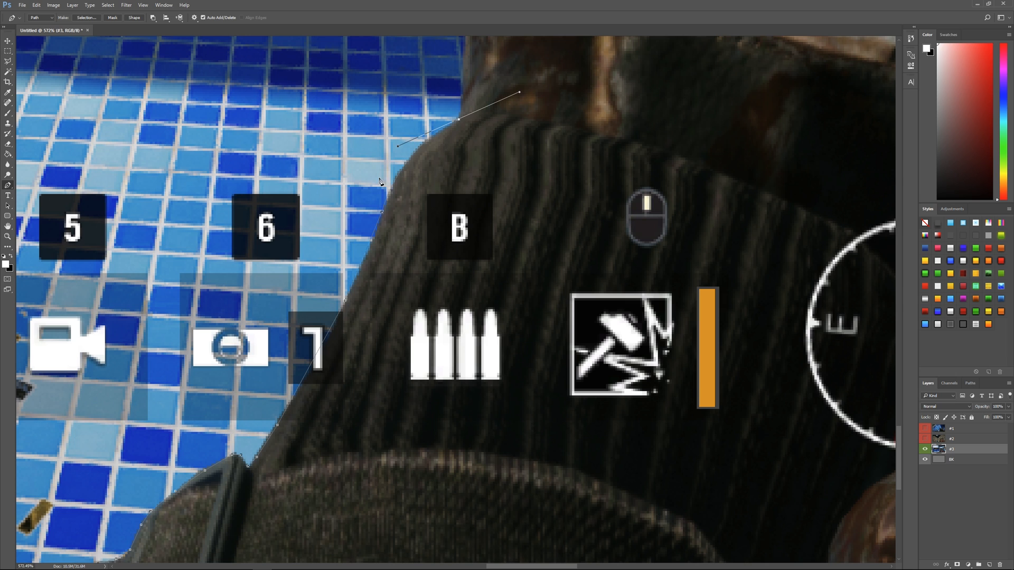
{"action": "mouse_move", "coordinate": [507, 208]}
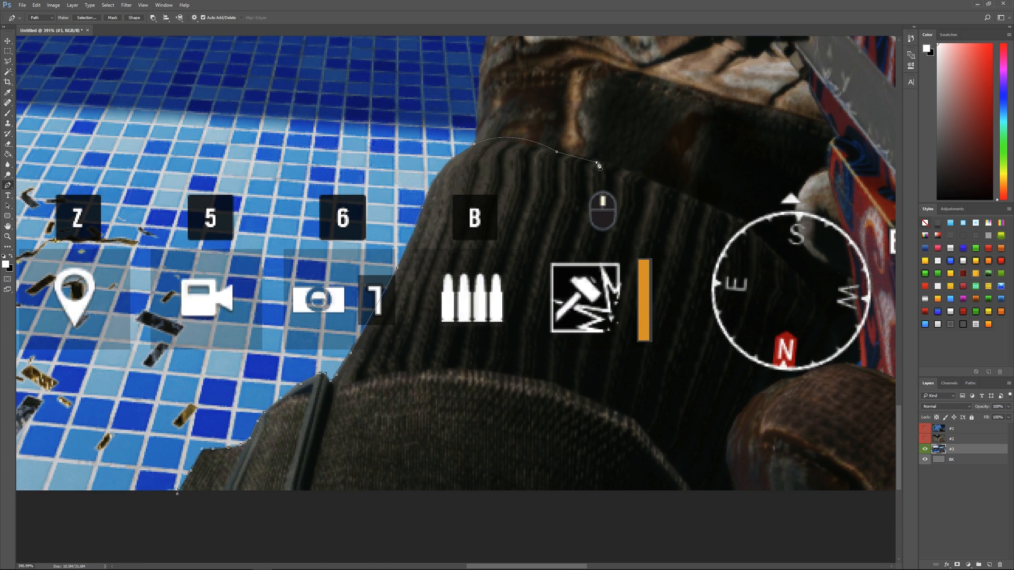
- Place a path point below the screenshot's bottom edge to return the outline toward its start
{"action": "left_click", "coordinate": [455, 446]}
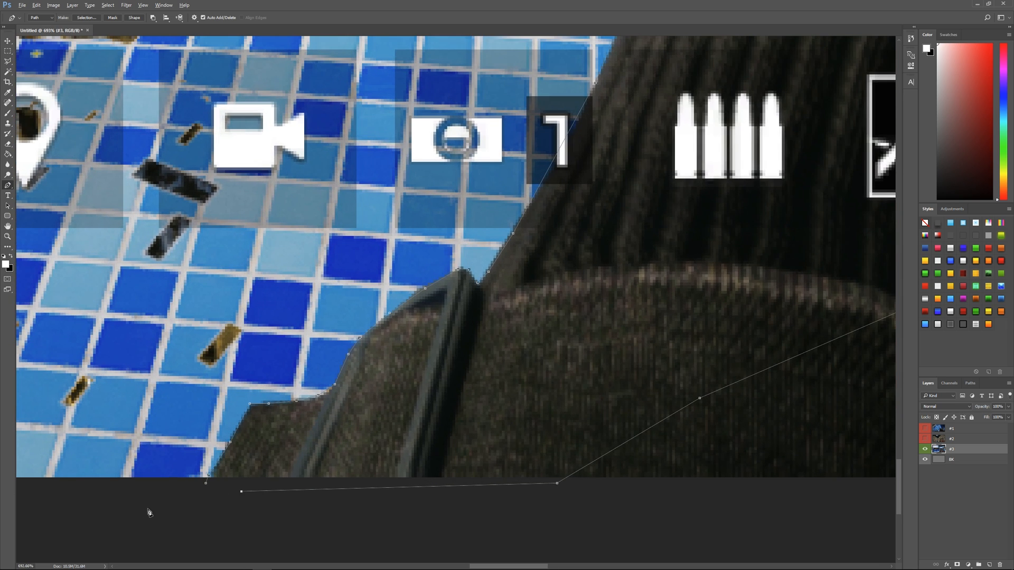
{"action": "mouse_move", "coordinate": [259, 391]}
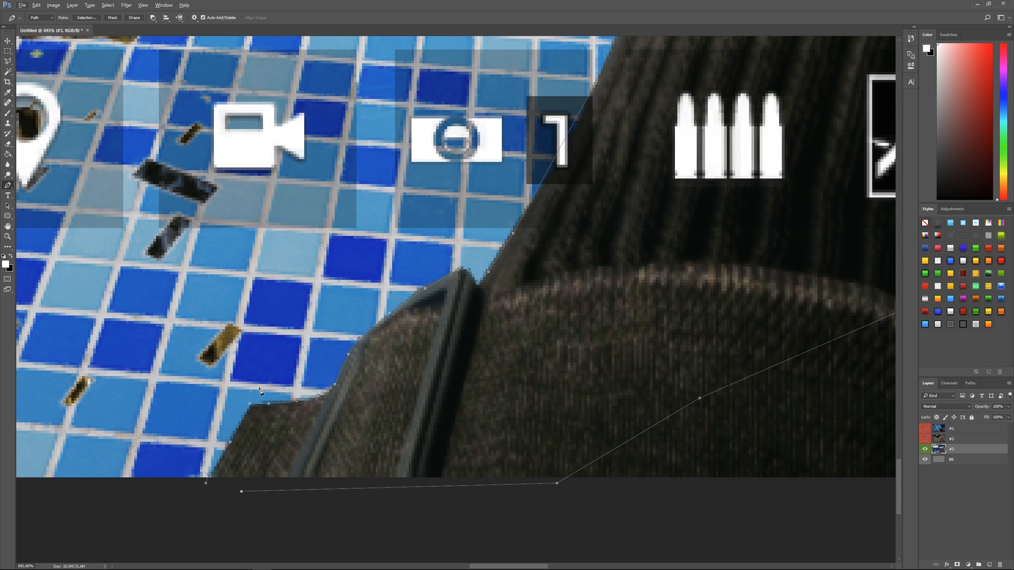
{"action": "mouse_move", "coordinate": [426, 291]}
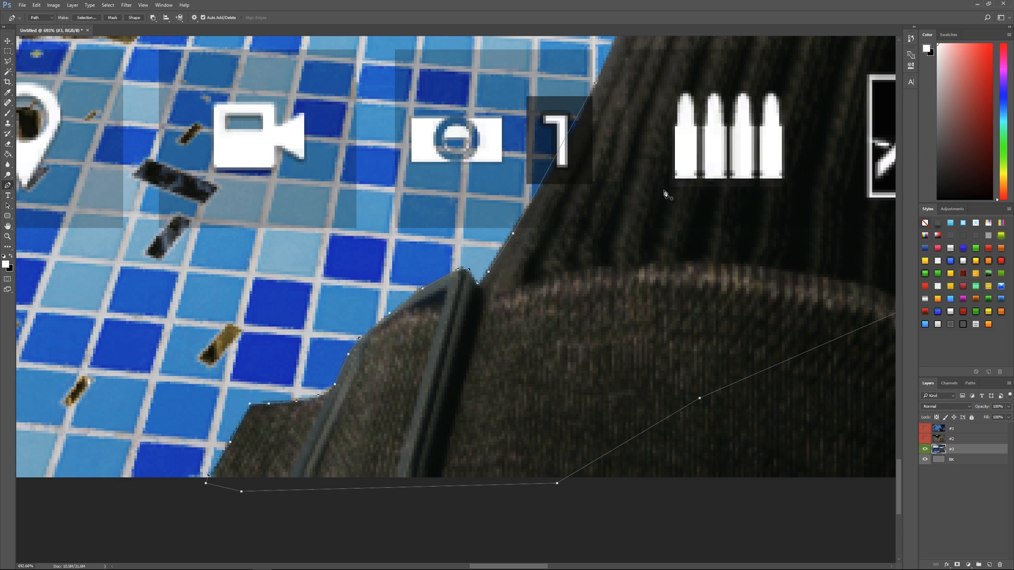
{"action": "mouse_move", "coordinate": [556, 301]}
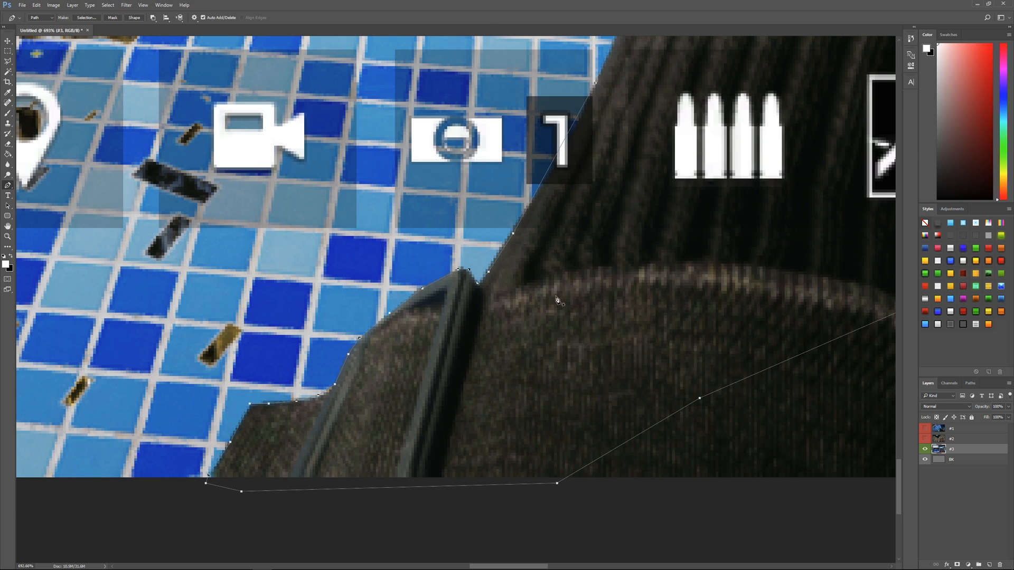
{"action": "mouse_move", "coordinate": [333, 475]}
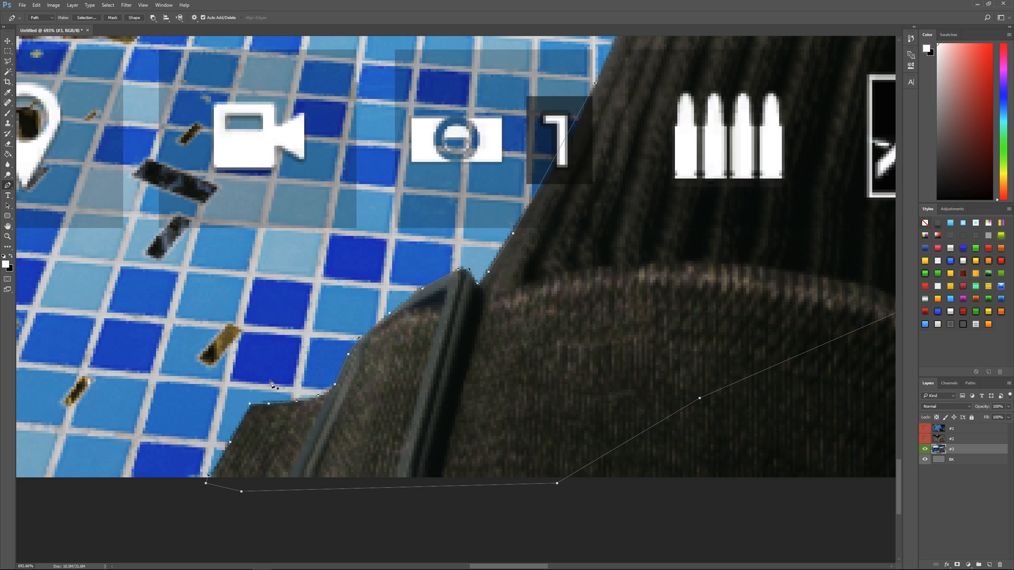
{"action": "mouse_move", "coordinate": [404, 383]}
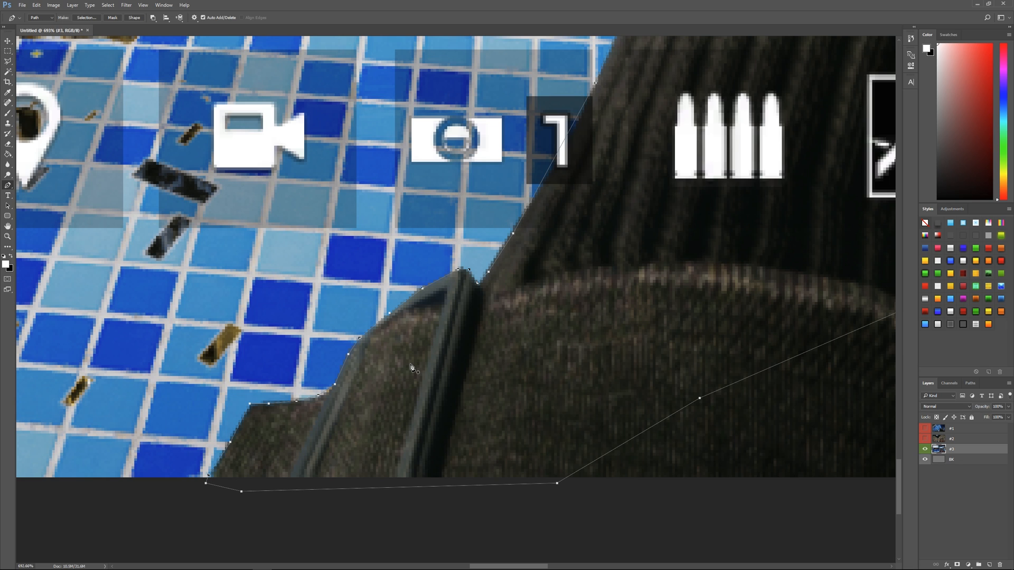
- Convert the finished weapon path into a selection with Feather Radius 0
{"action": "right_click", "coordinate": [411, 368]}
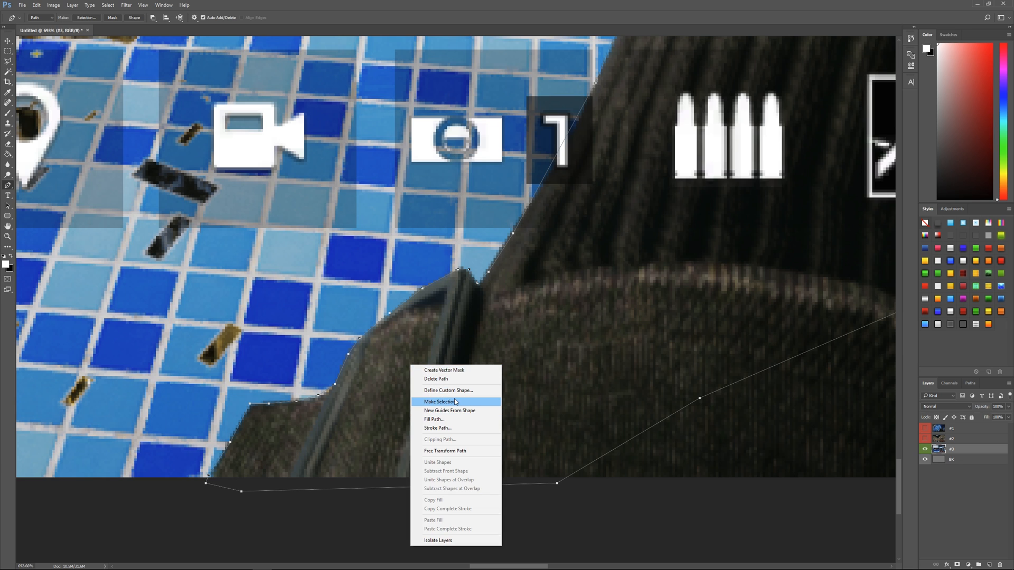
{"action": "left_click", "coordinate": [438, 401]}
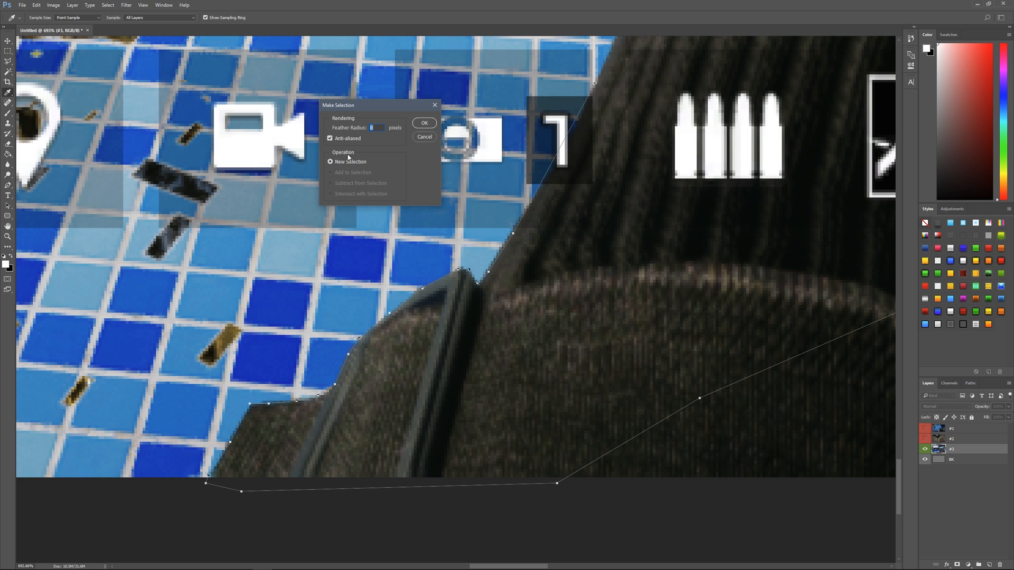
{"action": "left_click", "coordinate": [423, 123]}
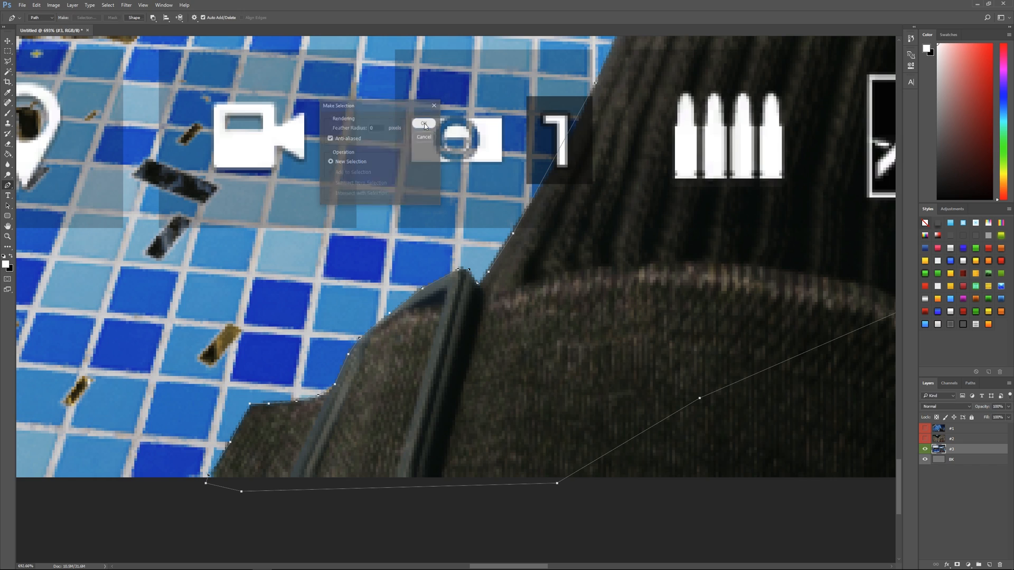
{"action": "left_click", "coordinate": [423, 124]}
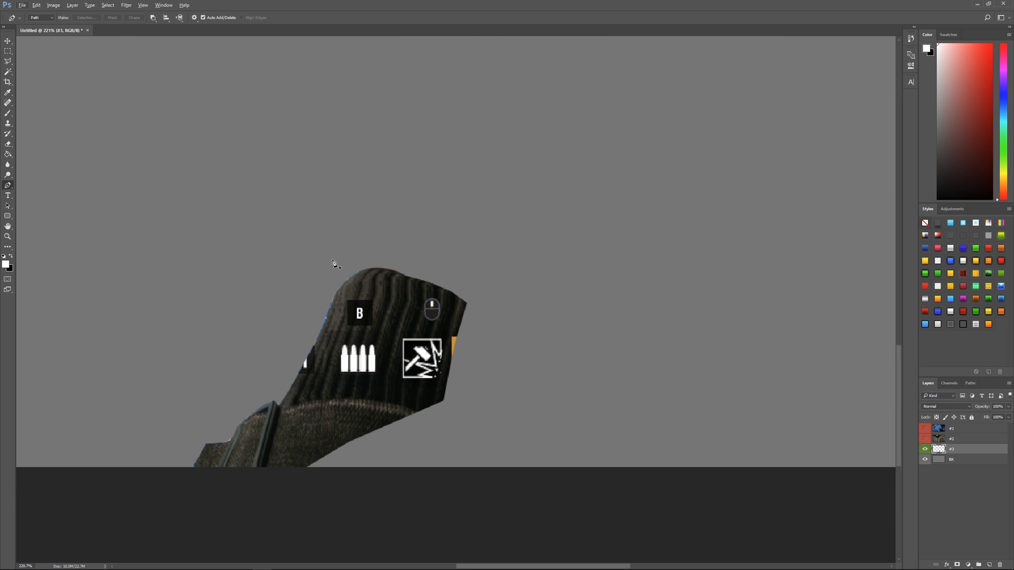
{"action": "mouse_move", "coordinate": [299, 414]}
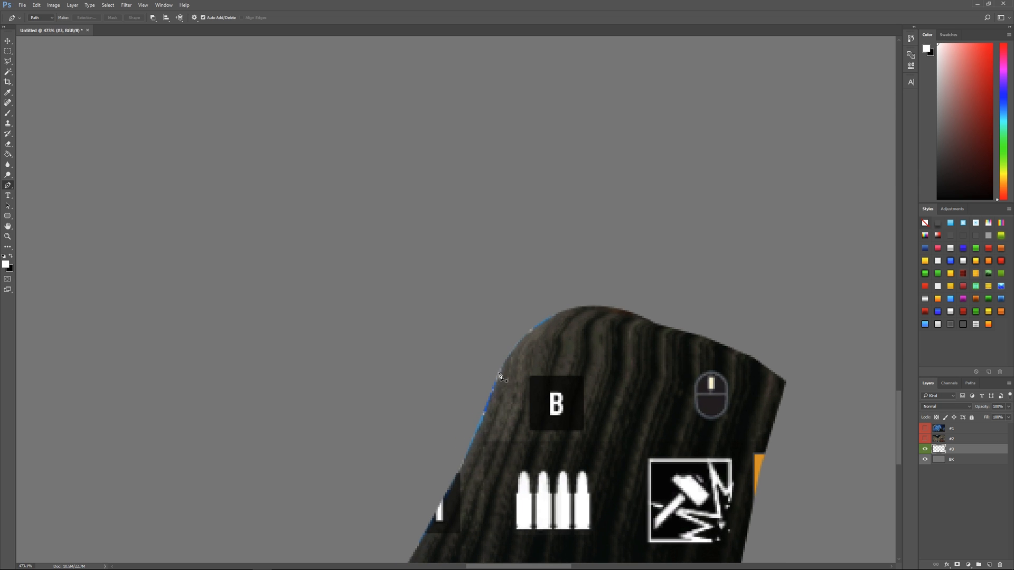
- Add a new layer beneath the sleeve cutout, ready for the gray fill
{"action": "left_click", "coordinate": [464, 461]}
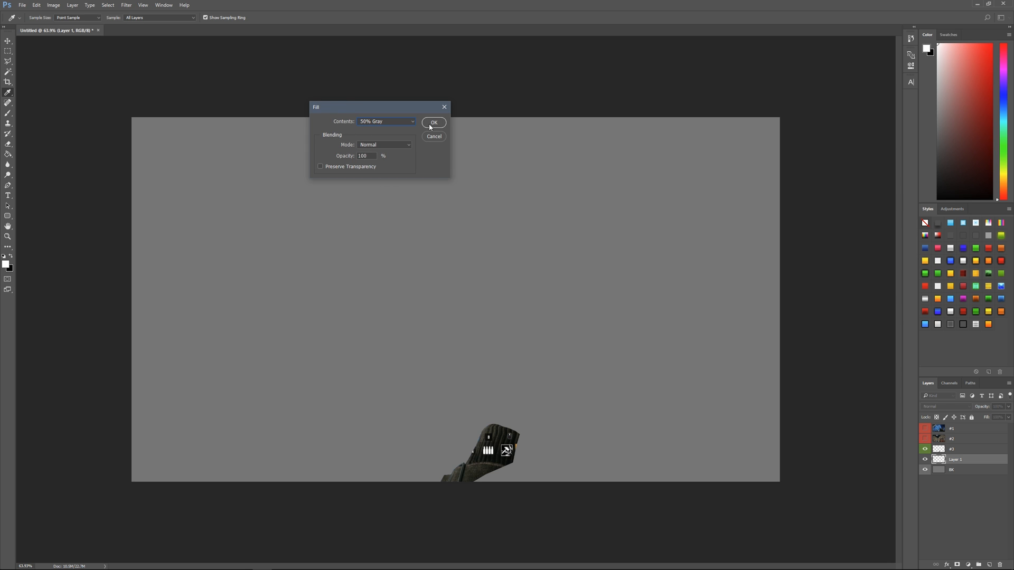
- Confirm the Fill dialog so the layer behind the cutout becomes solid 50% Gray
{"action": "left_click", "coordinate": [433, 123]}
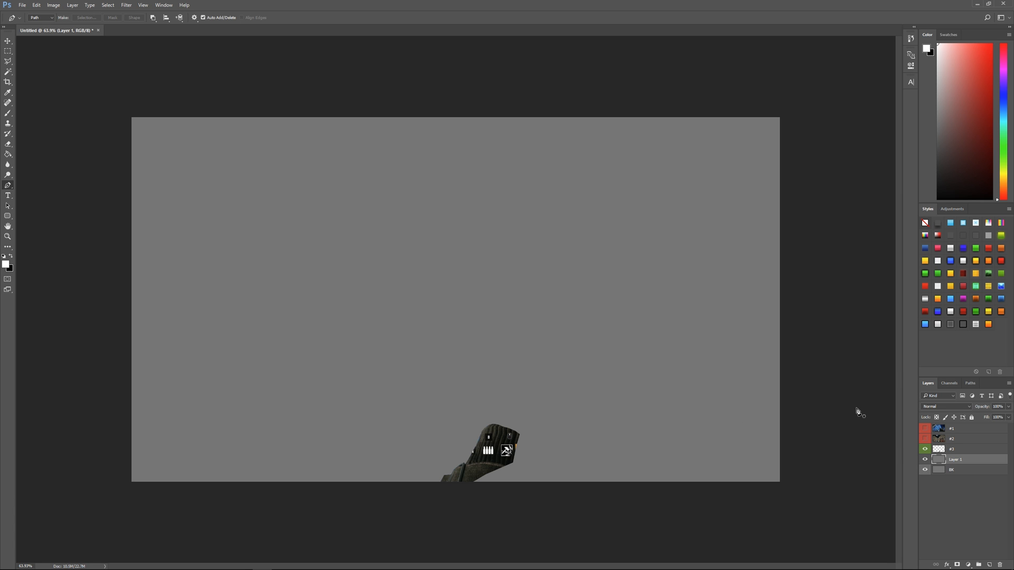